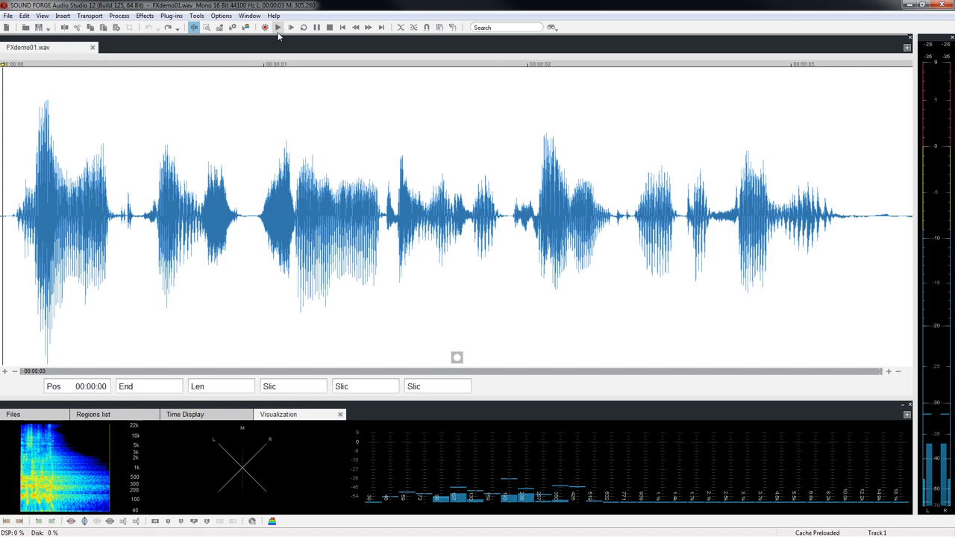
- Play the original speech, then preview the Small room A reverb preset
left_click(290, 28)
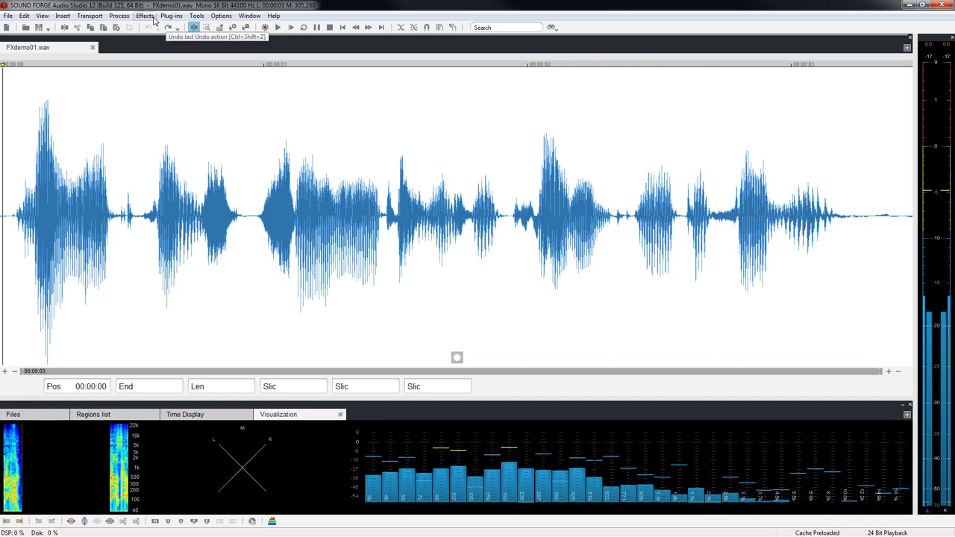
left_click(144, 16)
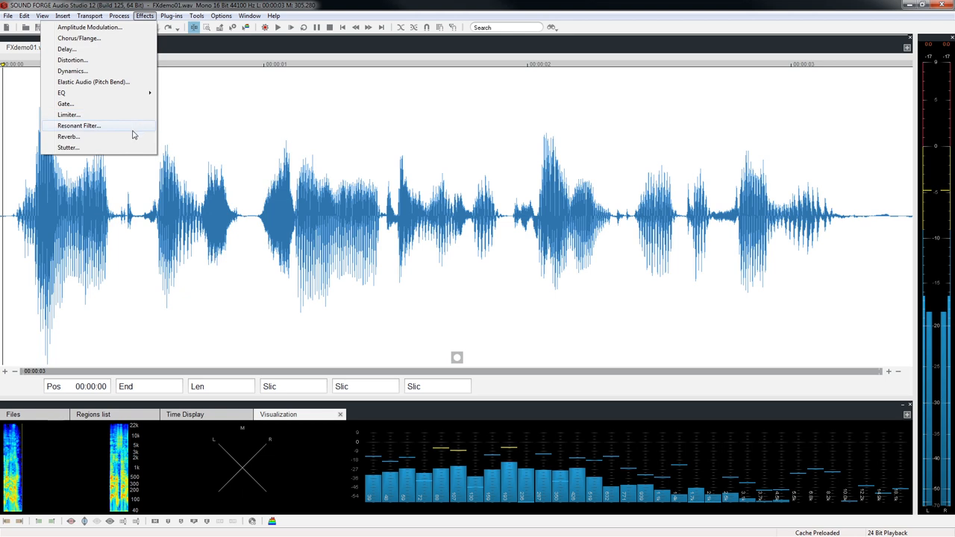
left_click(68, 137)
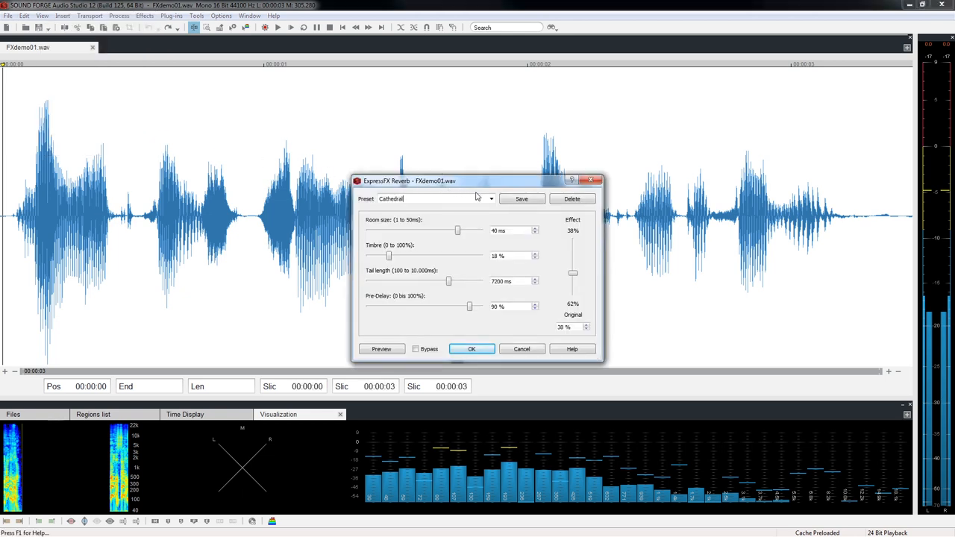
left_click(490, 199)
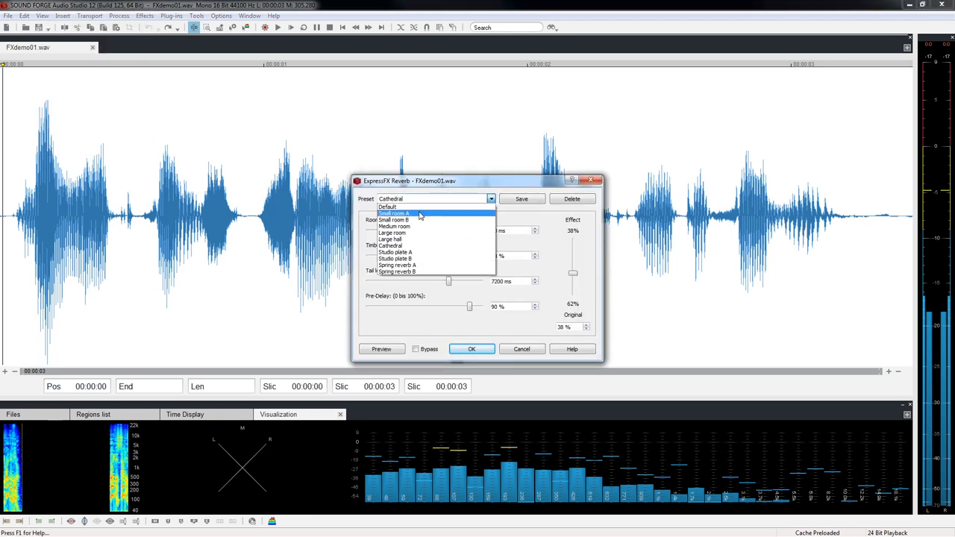
left_click(393, 214)
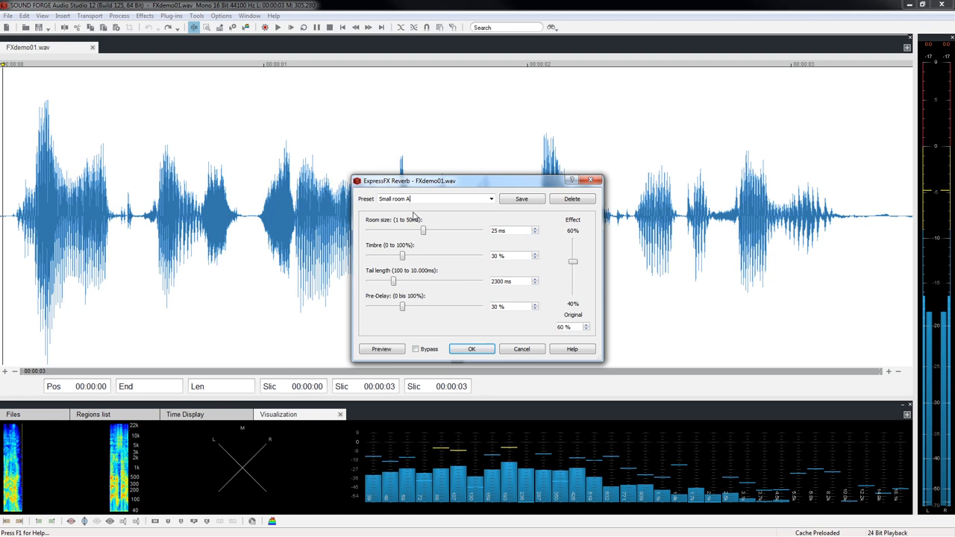
mouse_move(397, 343)
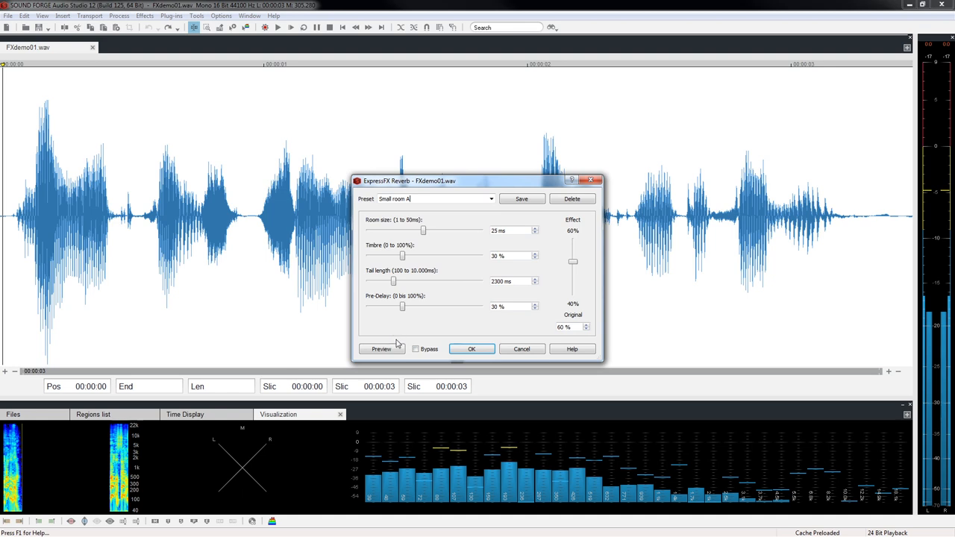
left_click(381, 349)
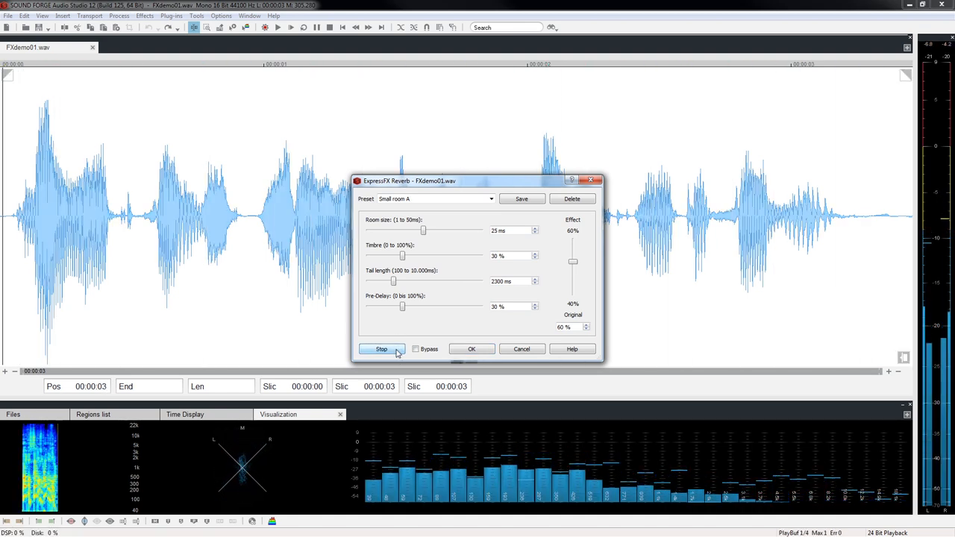
- Switch the reverb preset back to Cathedral and preview it
left_click(491, 198)
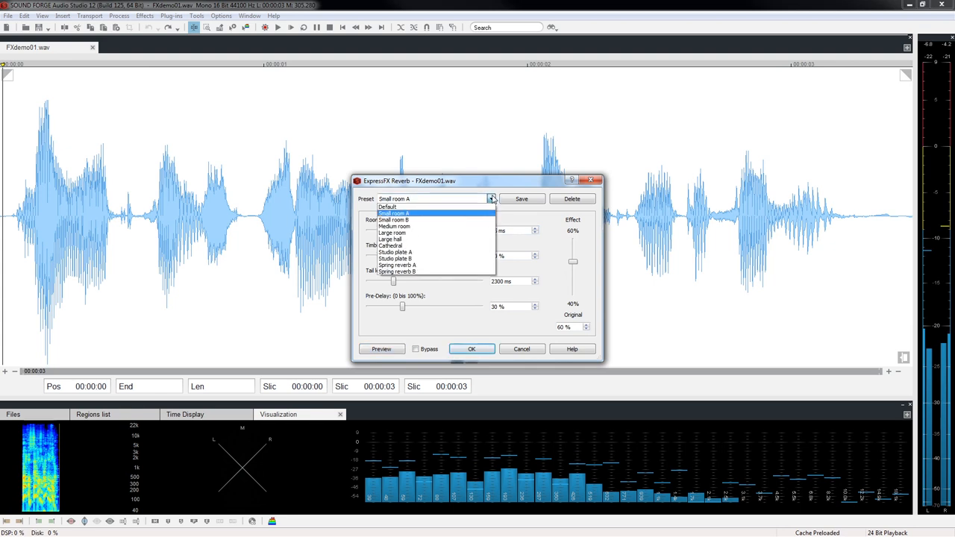
left_click(389, 246)
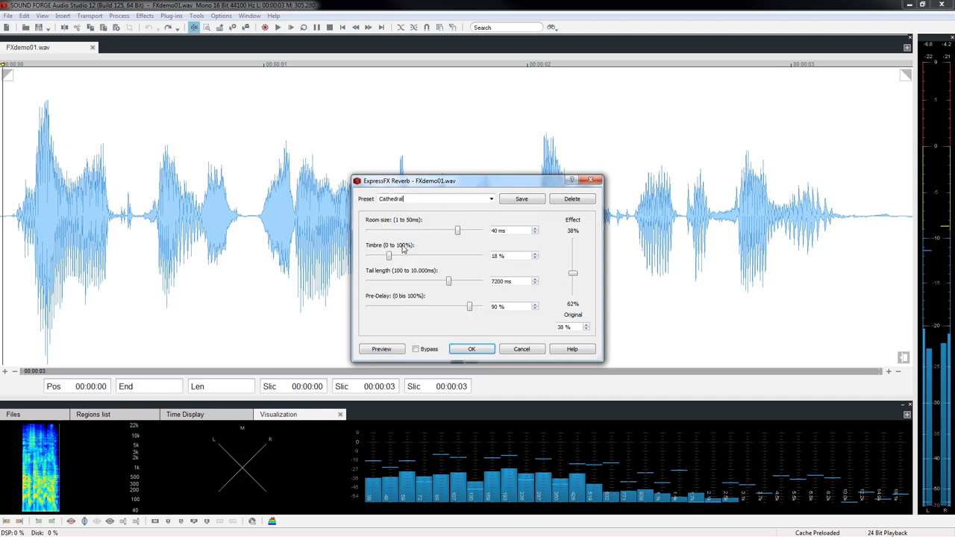
left_click(381, 349)
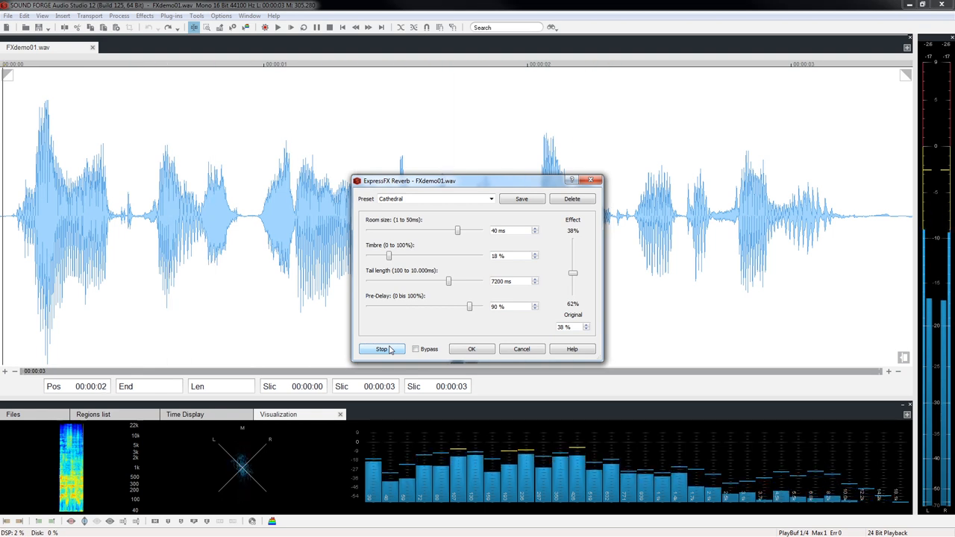
left_click(381, 350)
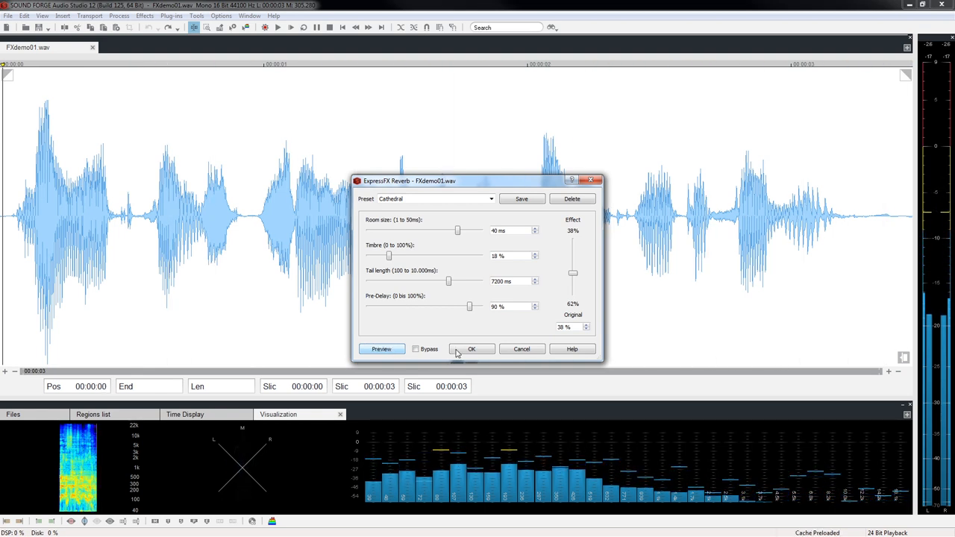
- Apply the Cathedral reverb to FXdemo01.wav and play it from the beginning
left_click(471, 349)
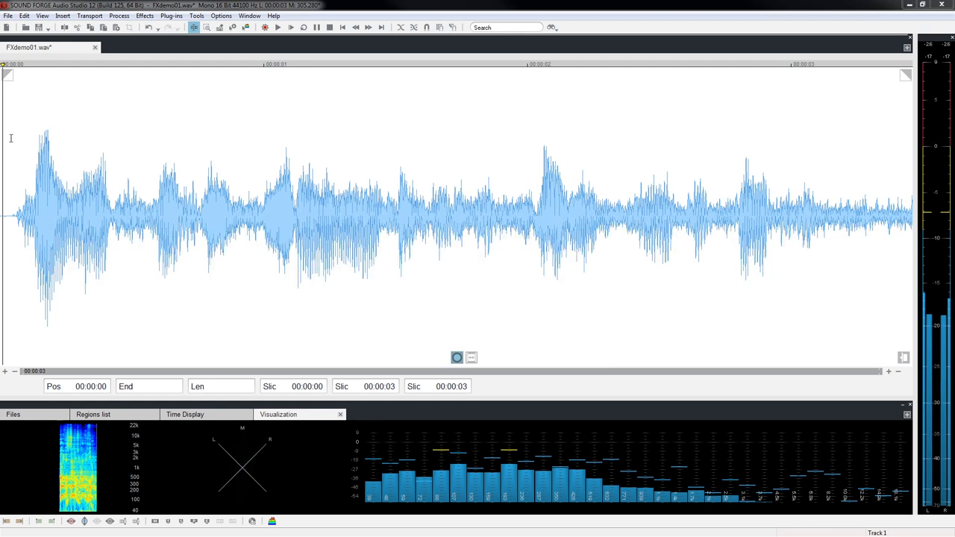
left_click(278, 28)
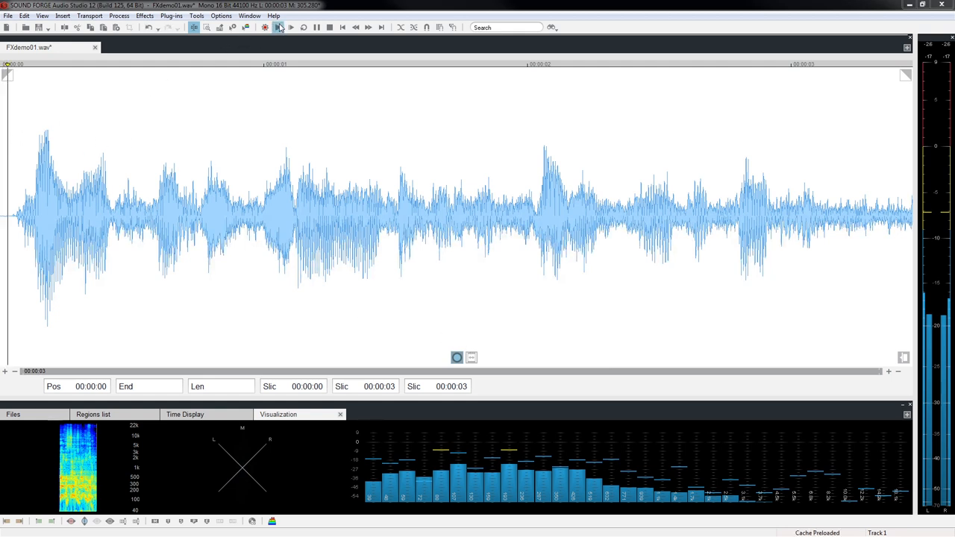
left_click(291, 27)
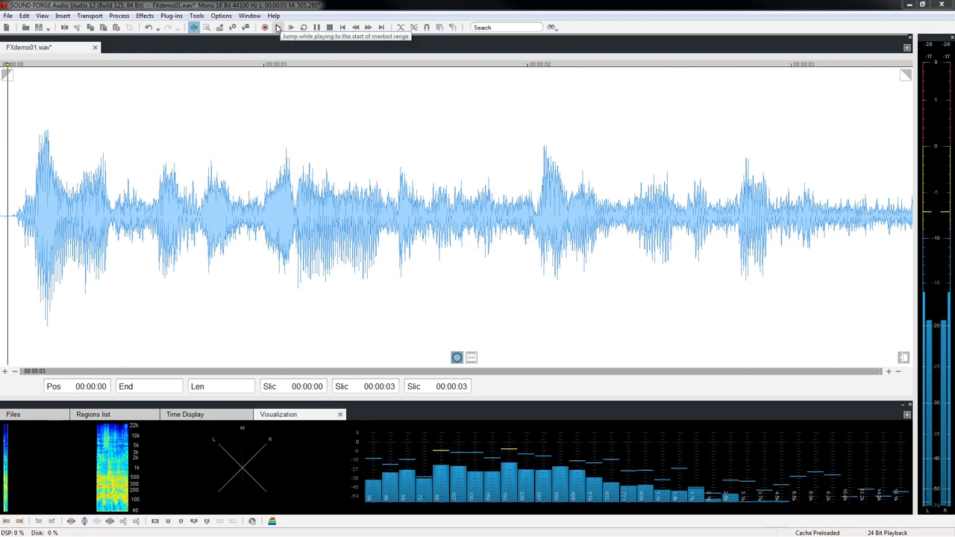
left_click(24, 16)
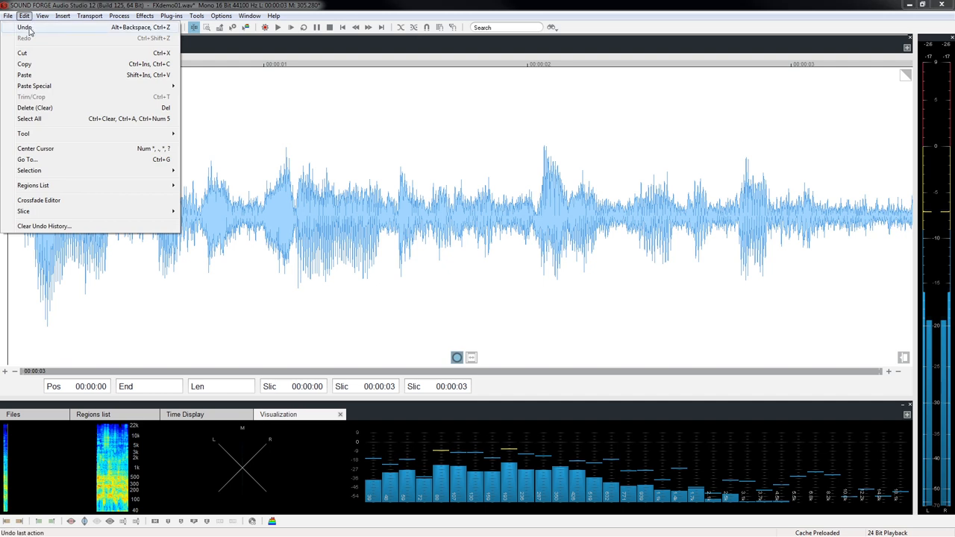
- Undo the reverb and insert 00:00:05 of silence after the speech
left_click(25, 28)
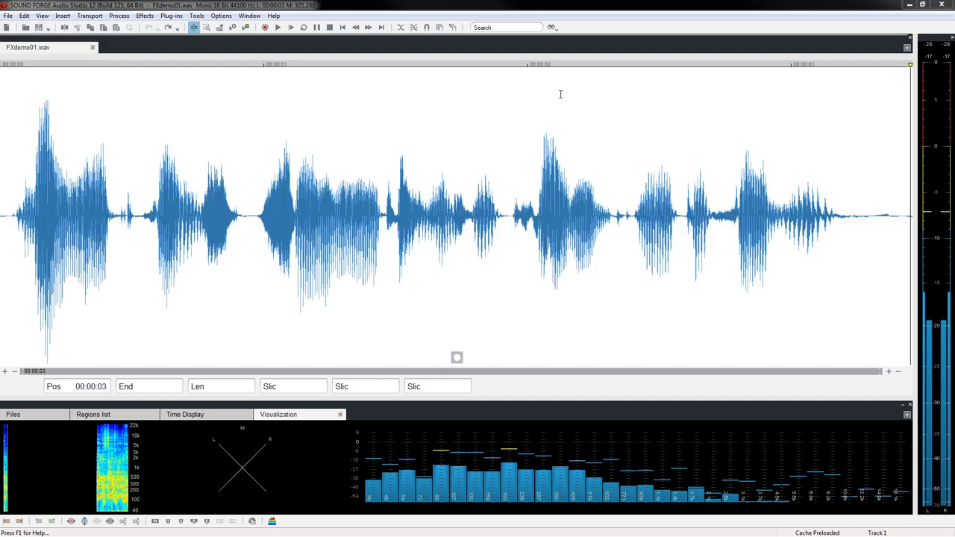
left_click(62, 16)
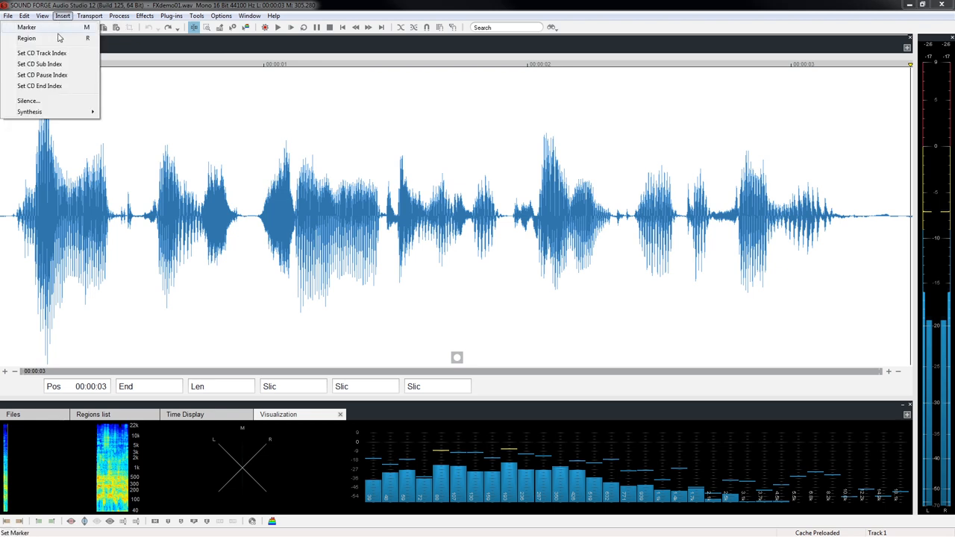
left_click(27, 101)
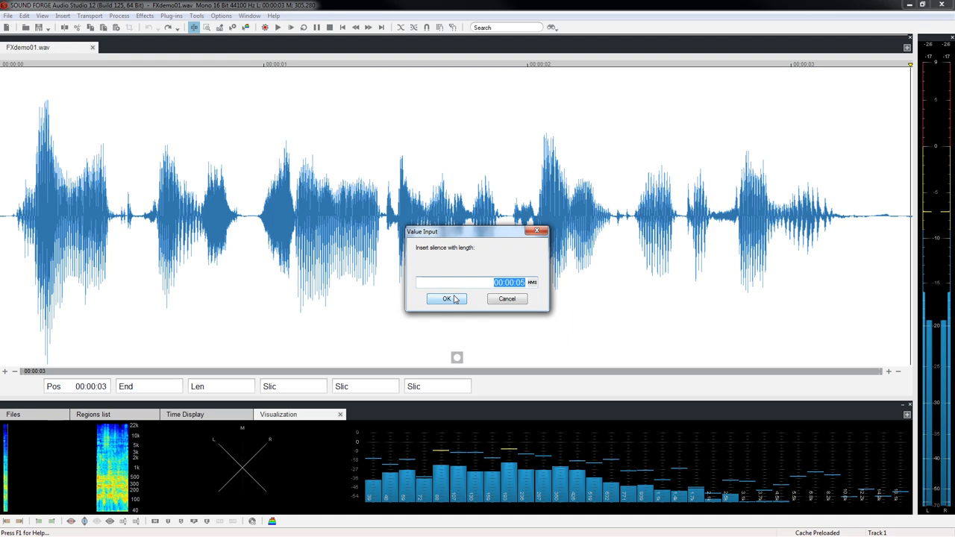
left_click(446, 299)
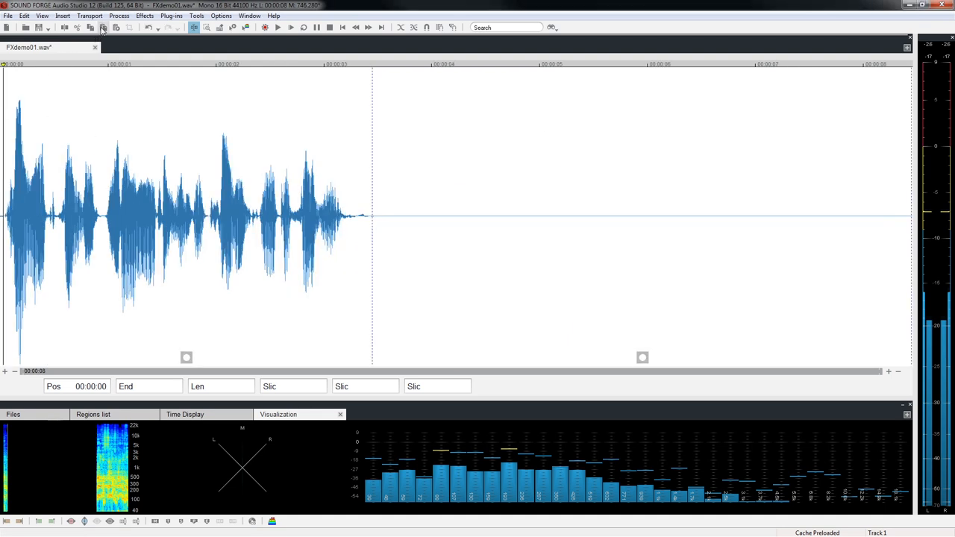
left_click(145, 15)
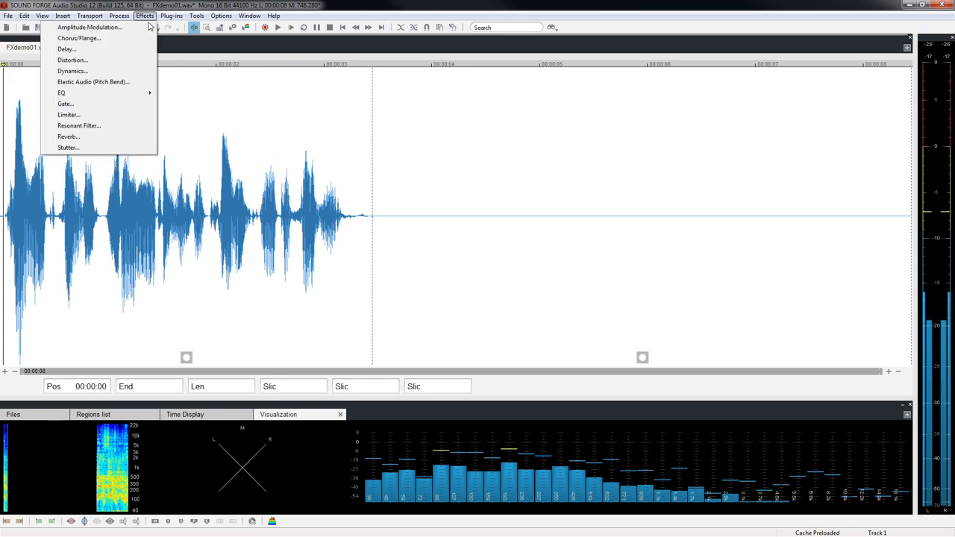
left_click(68, 136)
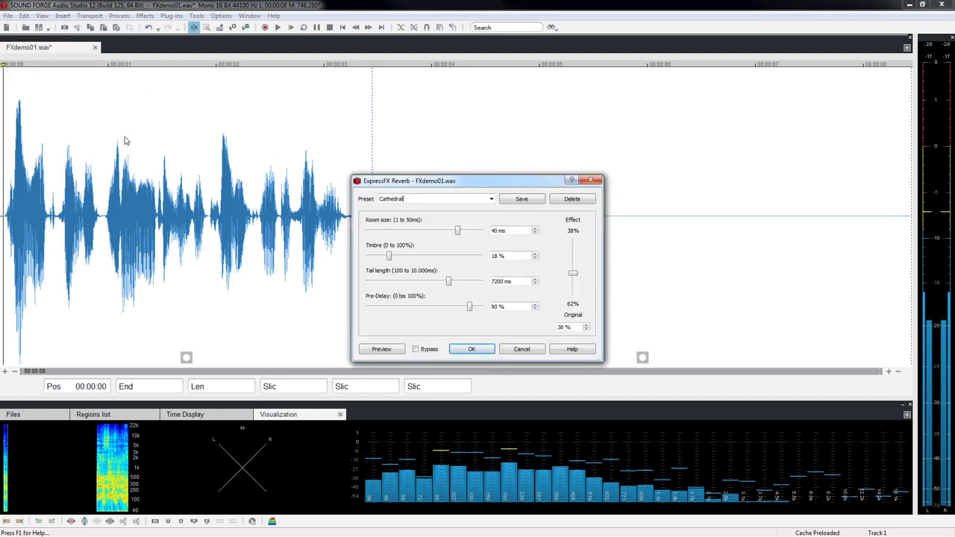
left_click(471, 349)
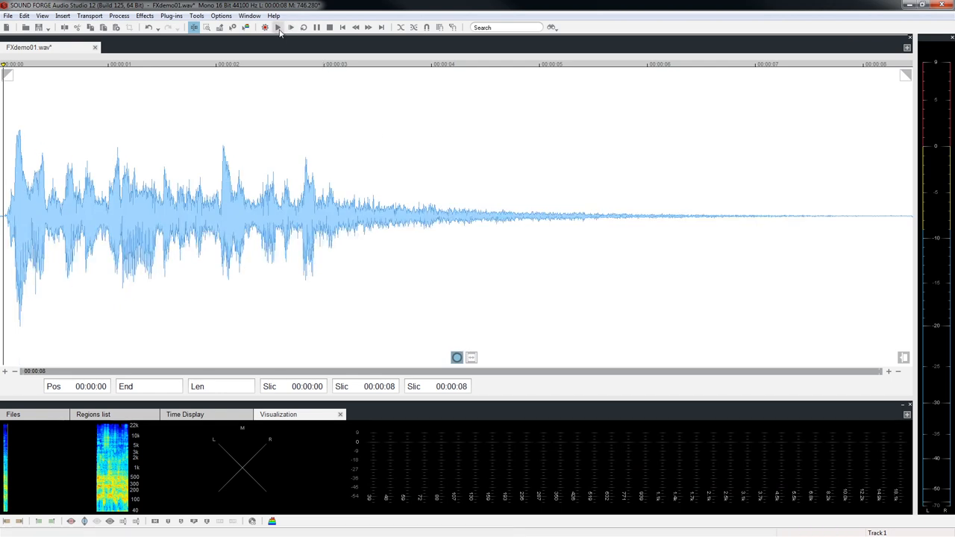
left_click(290, 28)
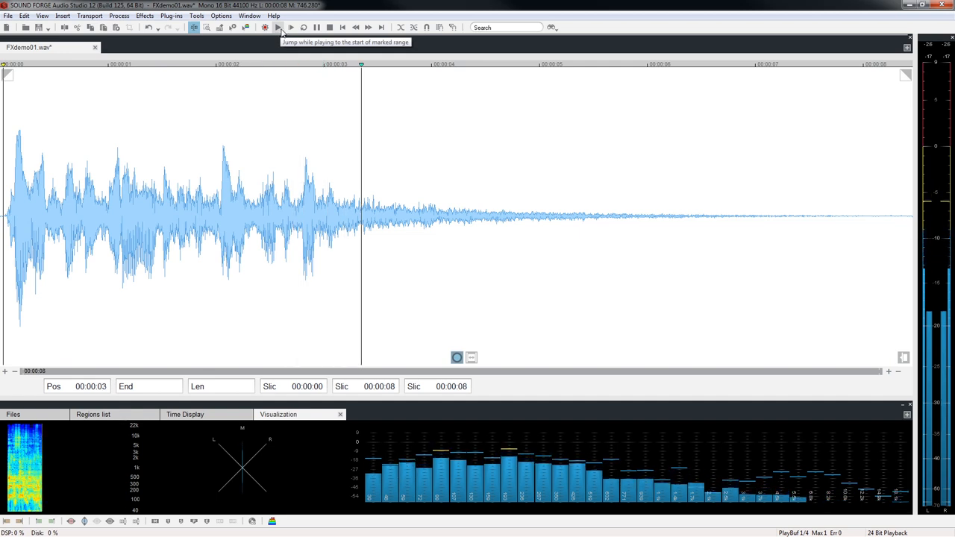
left_click(290, 28)
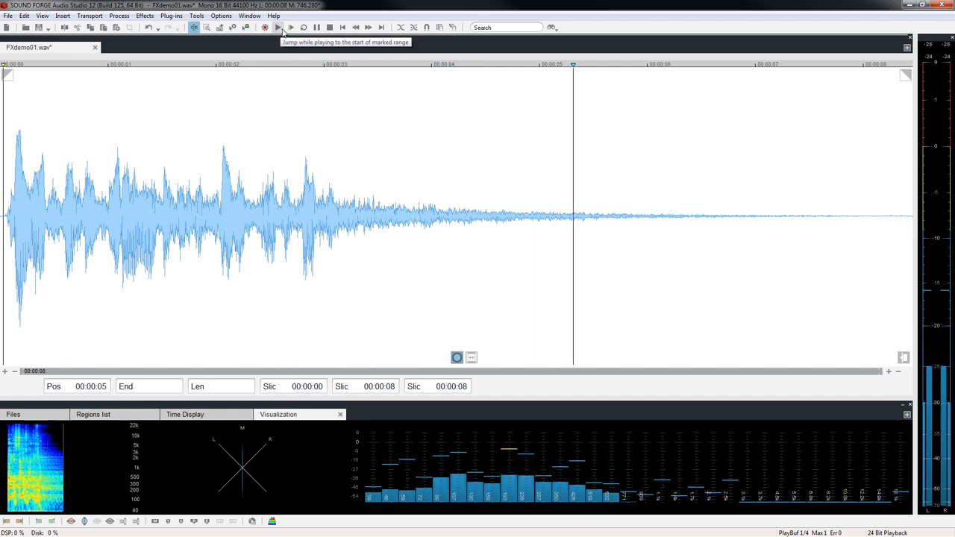
left_click(277, 27)
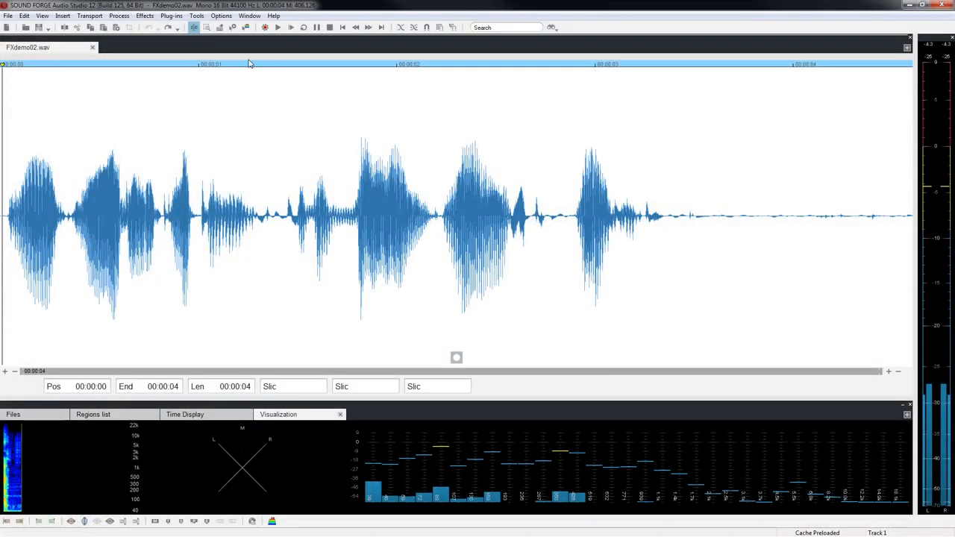
- Play FXdemo02.wav, then select and audition its last word through the file end
left_click(291, 27)
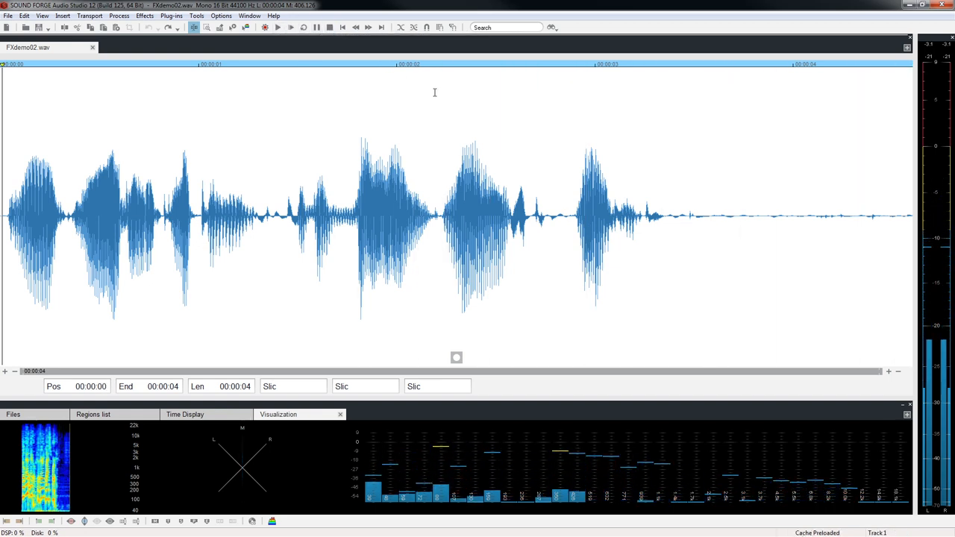
left_click_drag(567, 217, 910, 216)
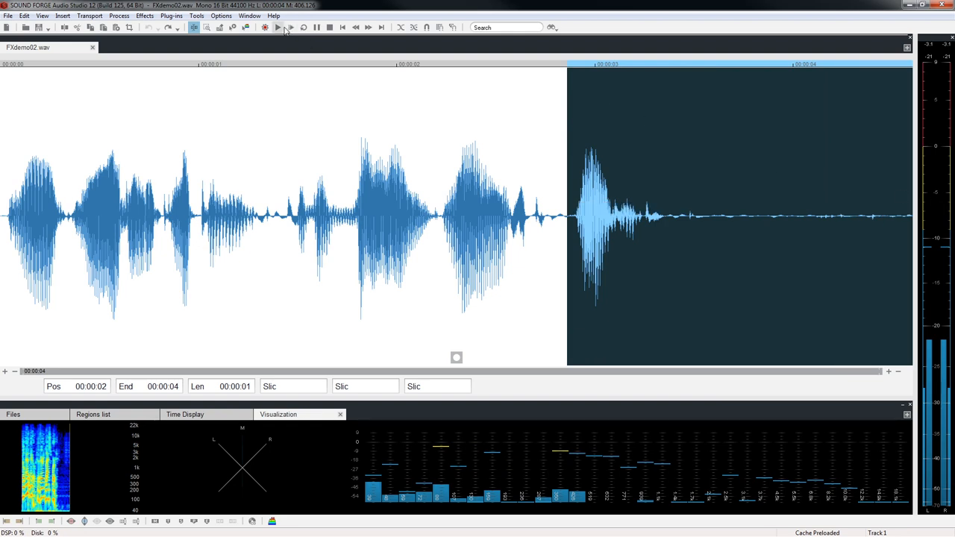
left_click(277, 27)
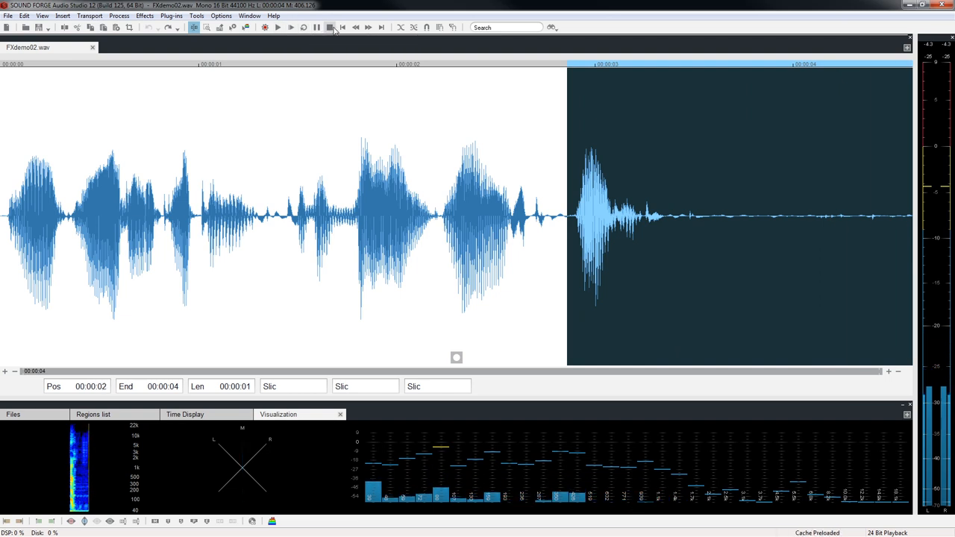
left_click(145, 16)
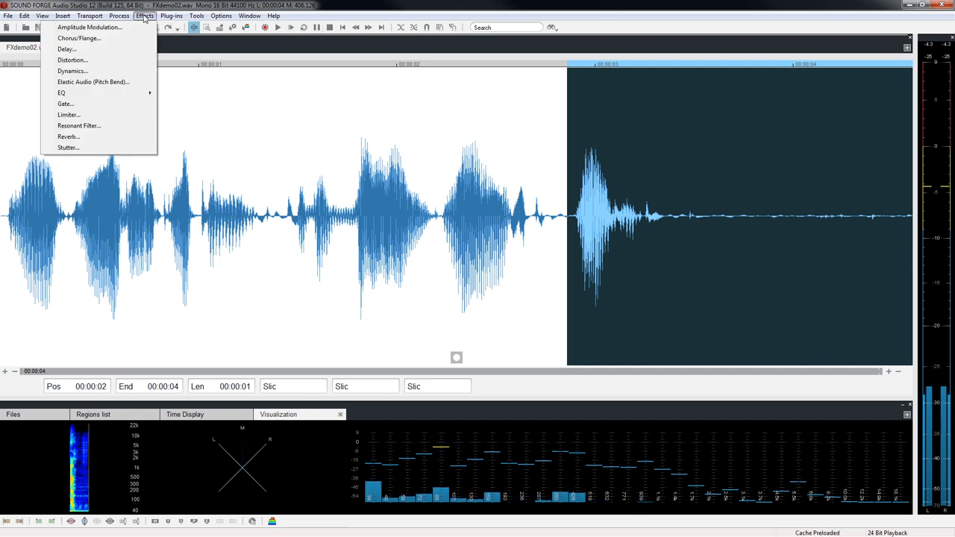
- Preview and apply a 250 ms delay with 50% feedback to the last word
left_click(66, 49)
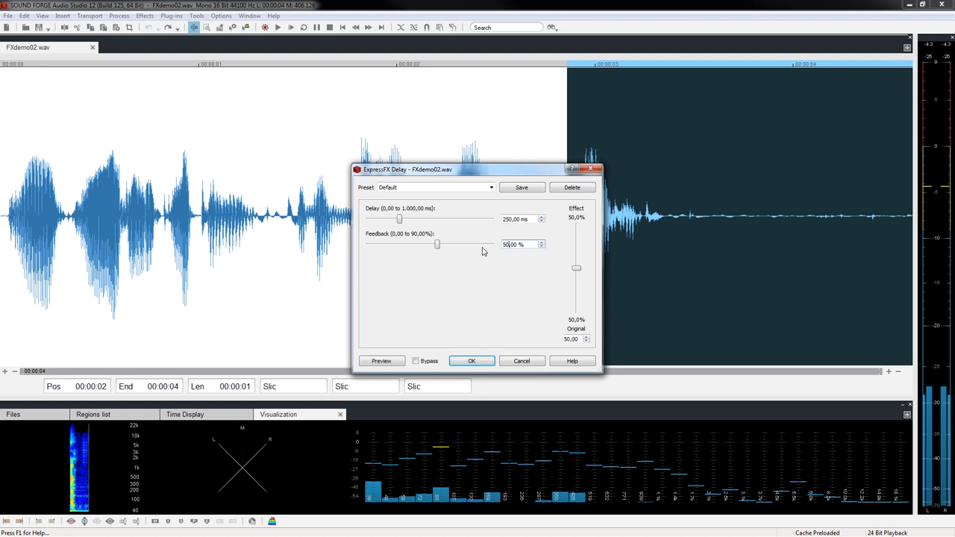
left_click(381, 361)
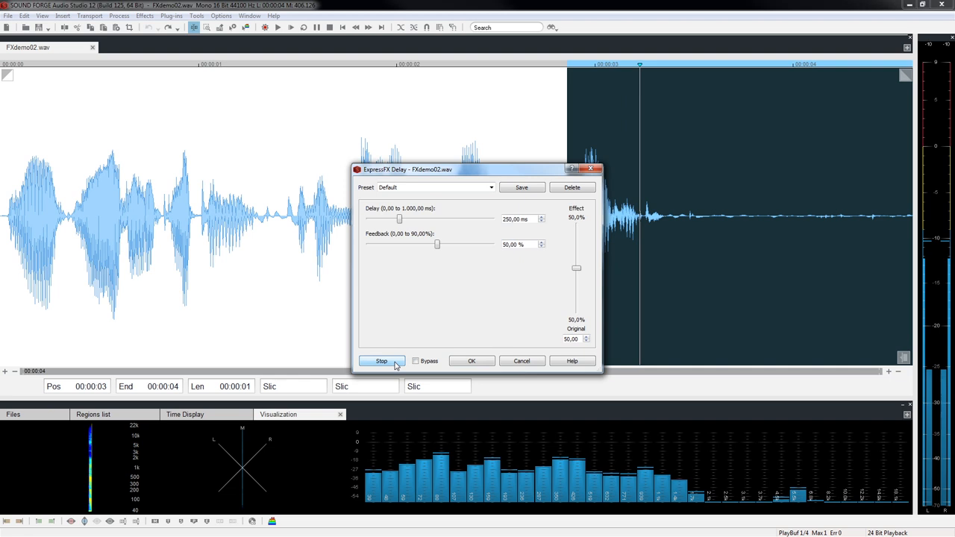
left_click(382, 361)
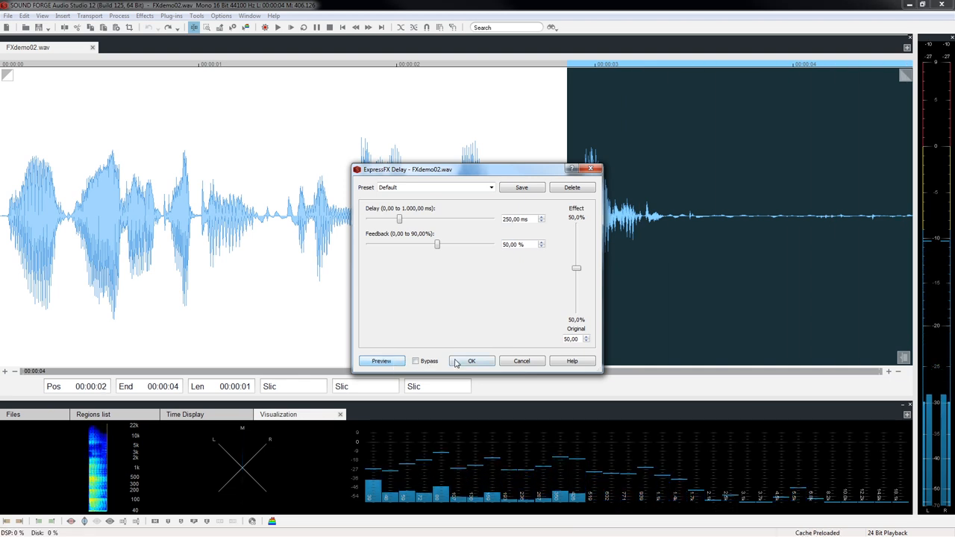
left_click(471, 361)
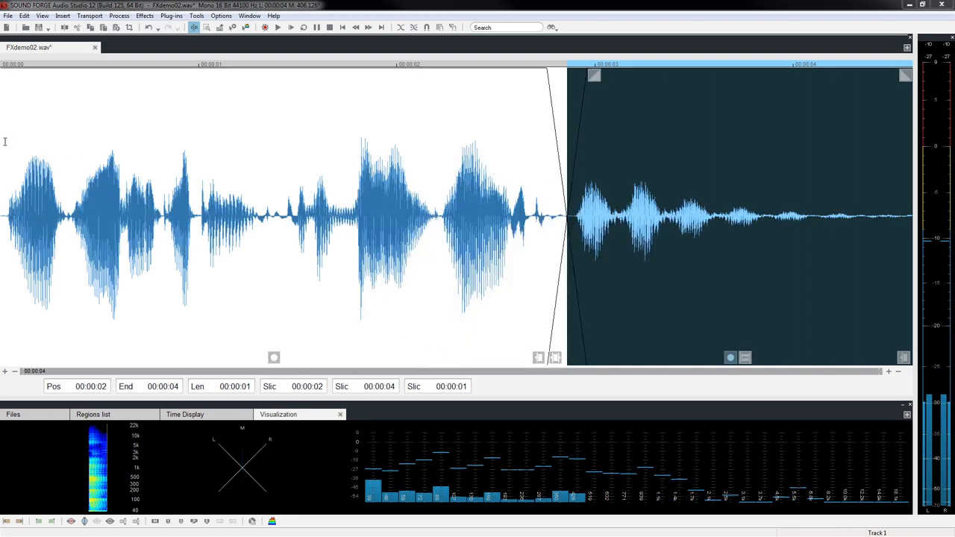
left_click(278, 28)
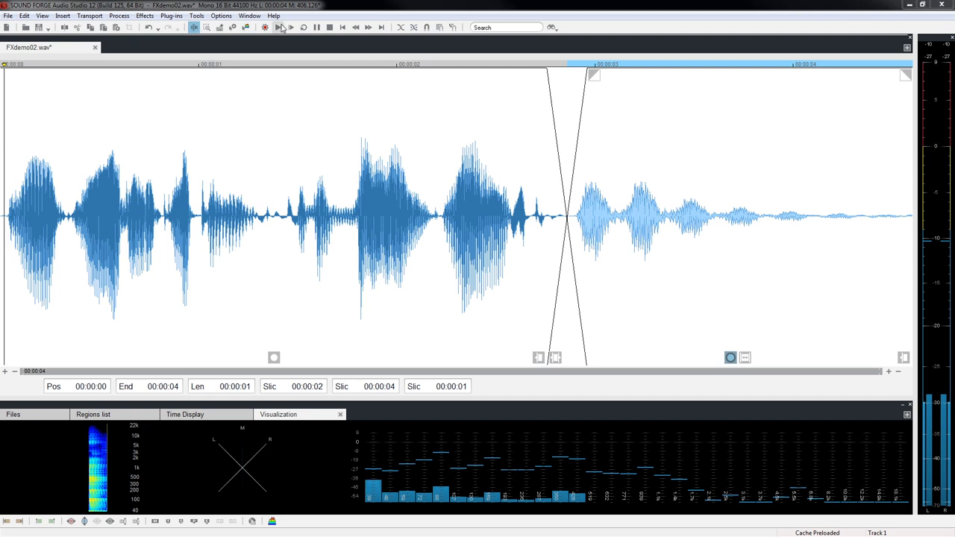
left_click(291, 28)
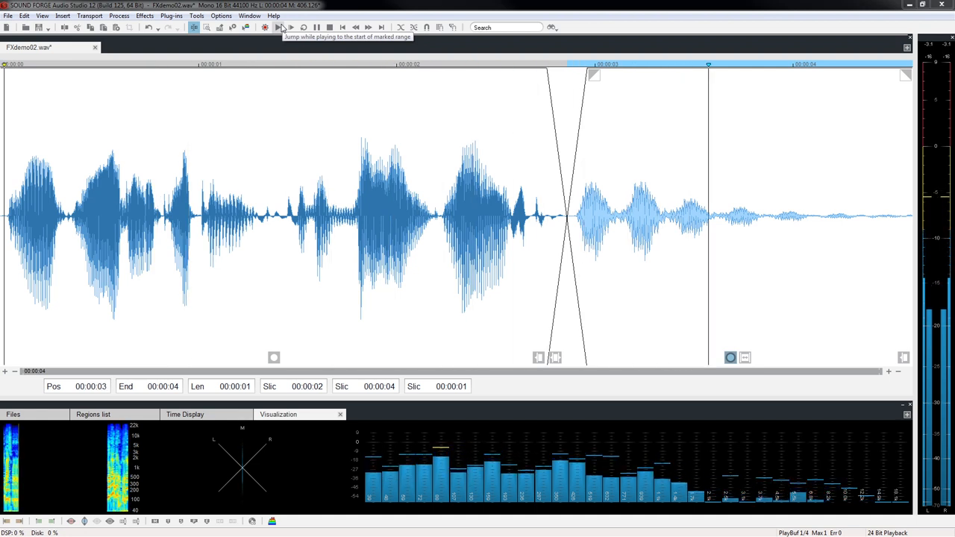
left_click(291, 27)
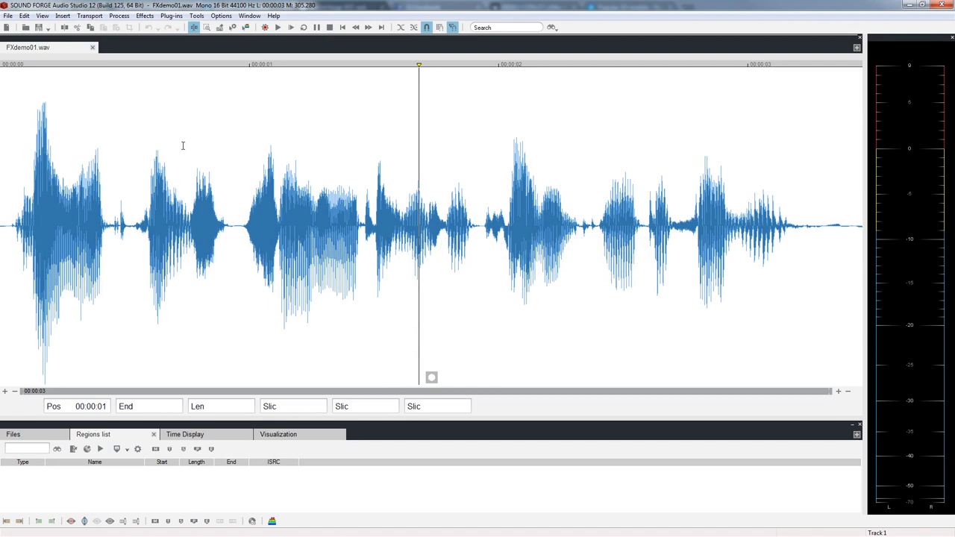
- Add the DC1A2 and Protoverb(x64) plug-ins to the VST plug-in rack
left_click(171, 16)
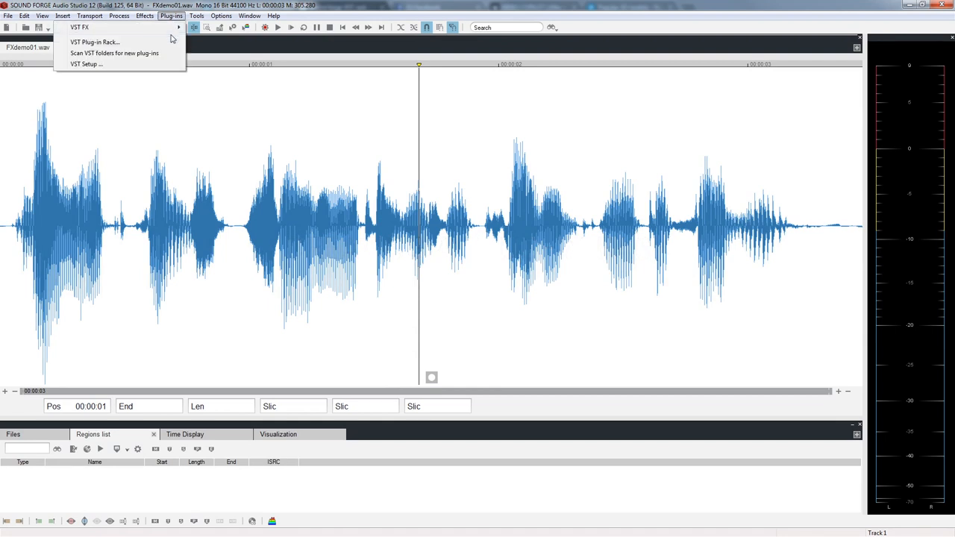
left_click(94, 42)
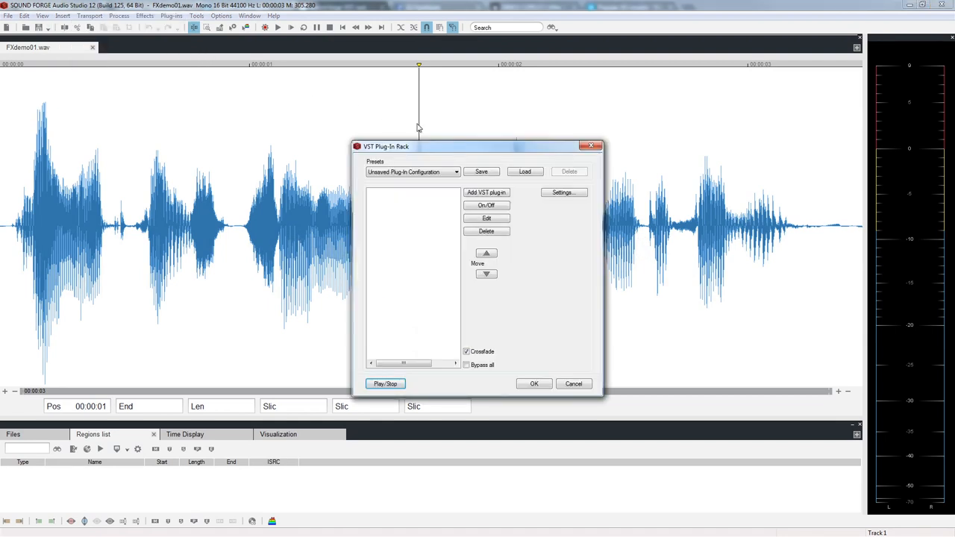
left_click(486, 193)
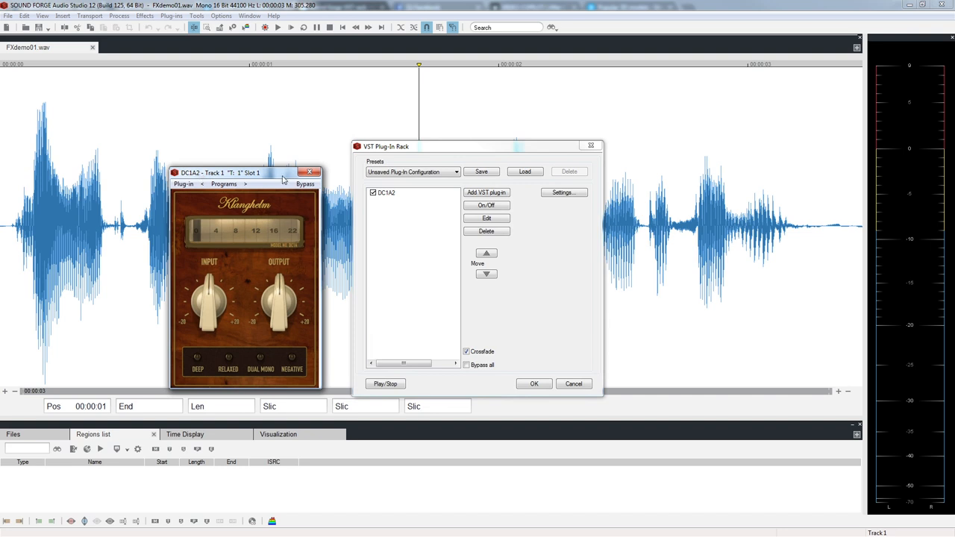
left_click(486, 193)
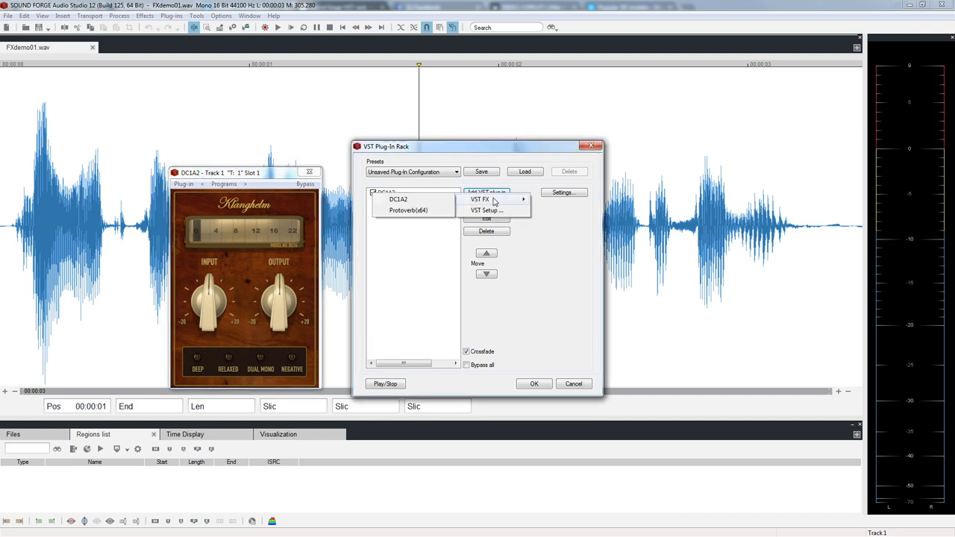
left_click(479, 199)
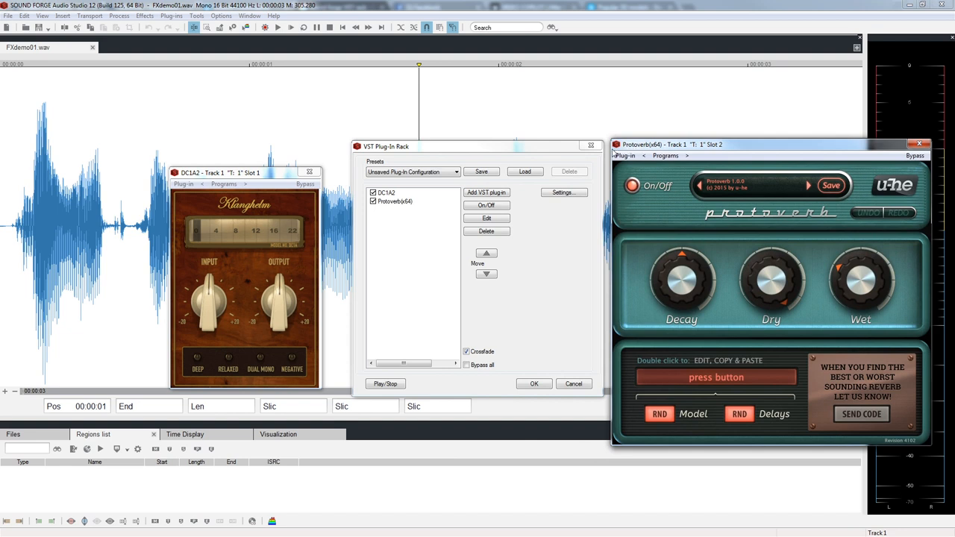
- Move Protoverb(x64) ahead of DC1A2 in the rack chain
left_click(386, 193)
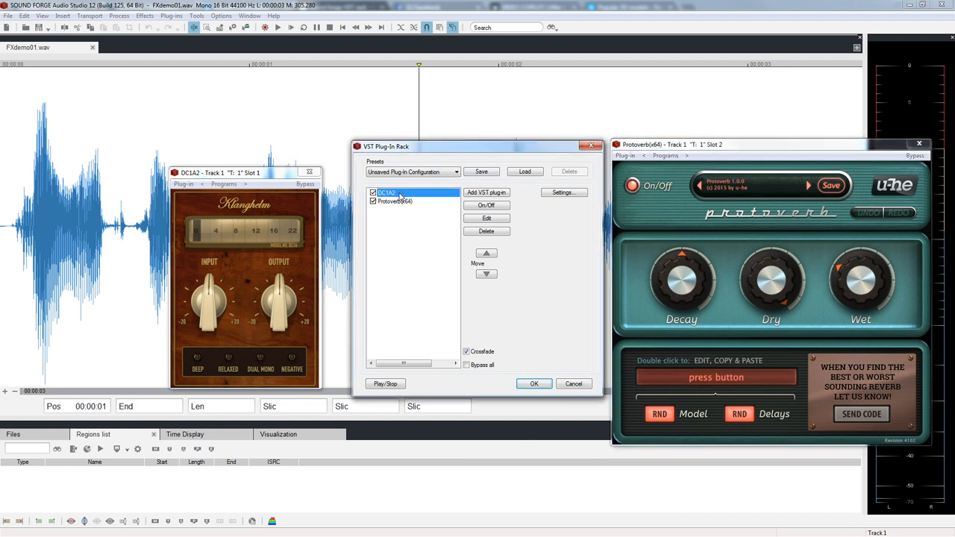
left_click(395, 201)
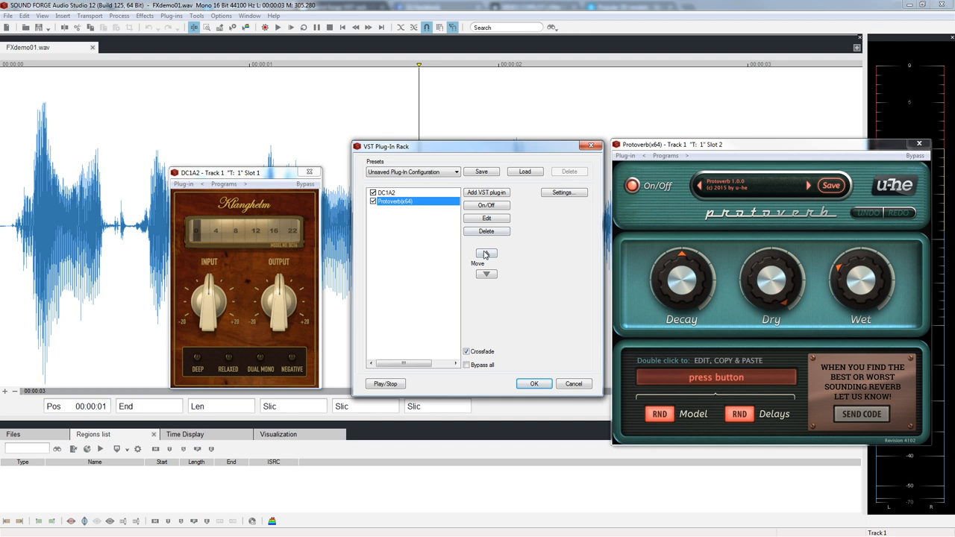
left_click(486, 253)
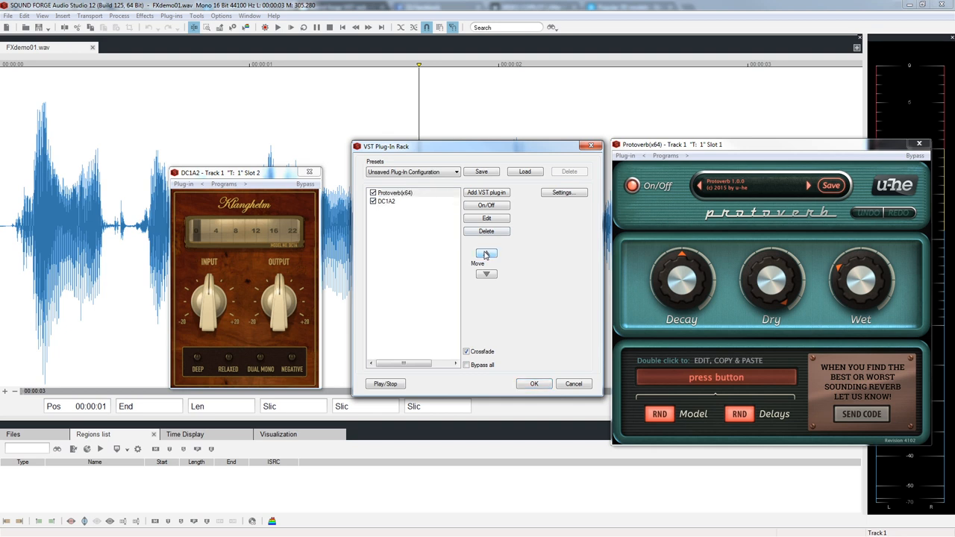